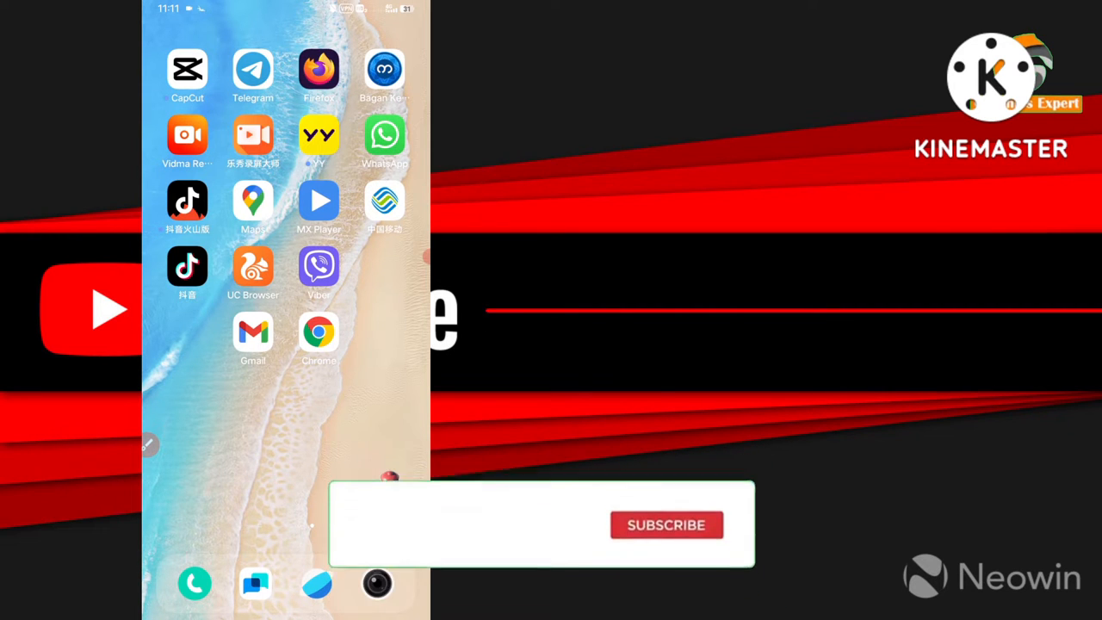
- Launch the Gmail app from the phone's home screen
{"action": "left_click", "coordinate": [666, 525]}
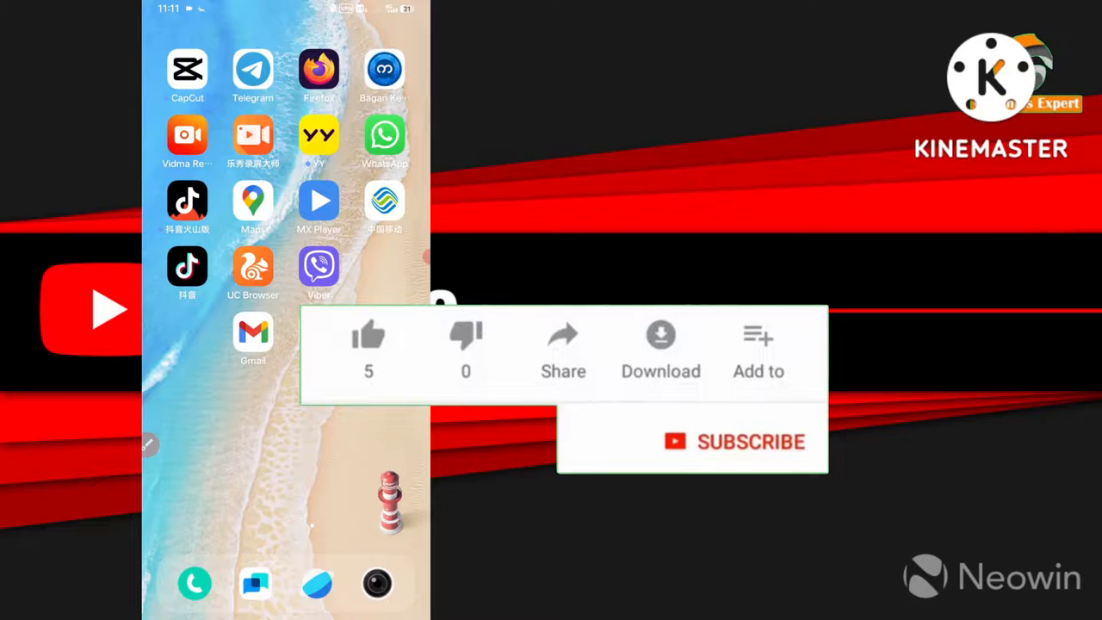
{"action": "left_click", "coordinate": [749, 441]}
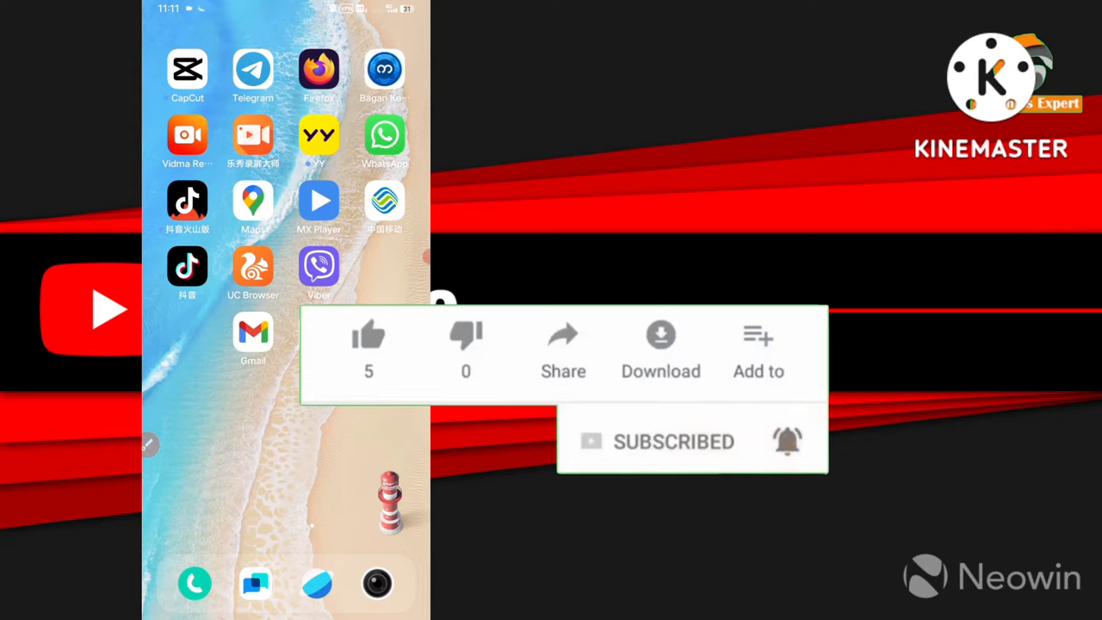
{"action": "left_click", "coordinate": [368, 335]}
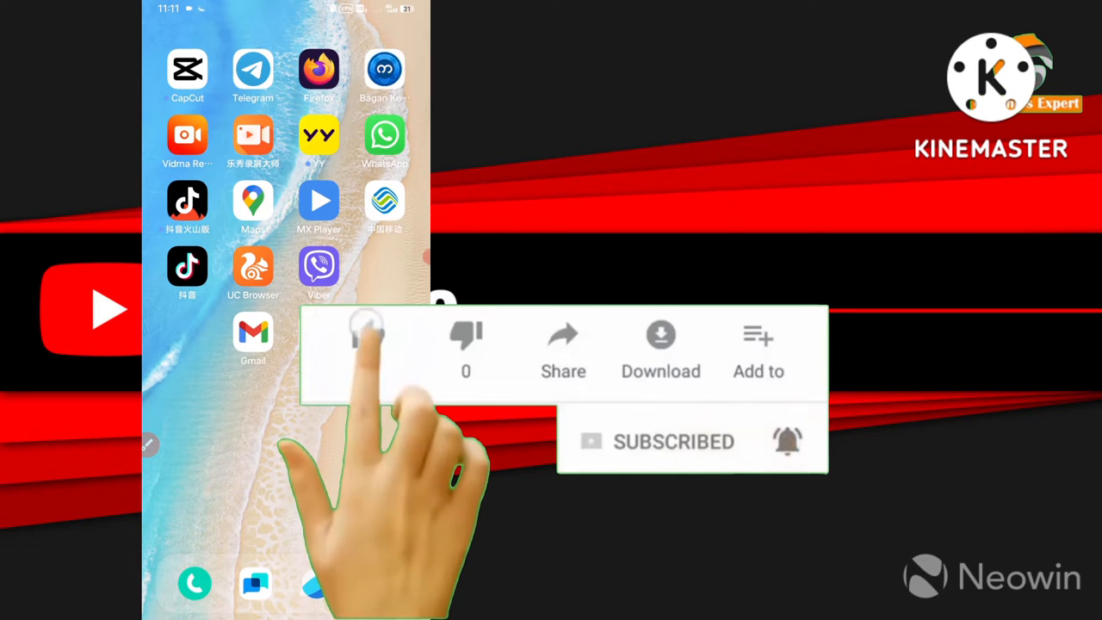
{"action": "left_click", "coordinate": [369, 336]}
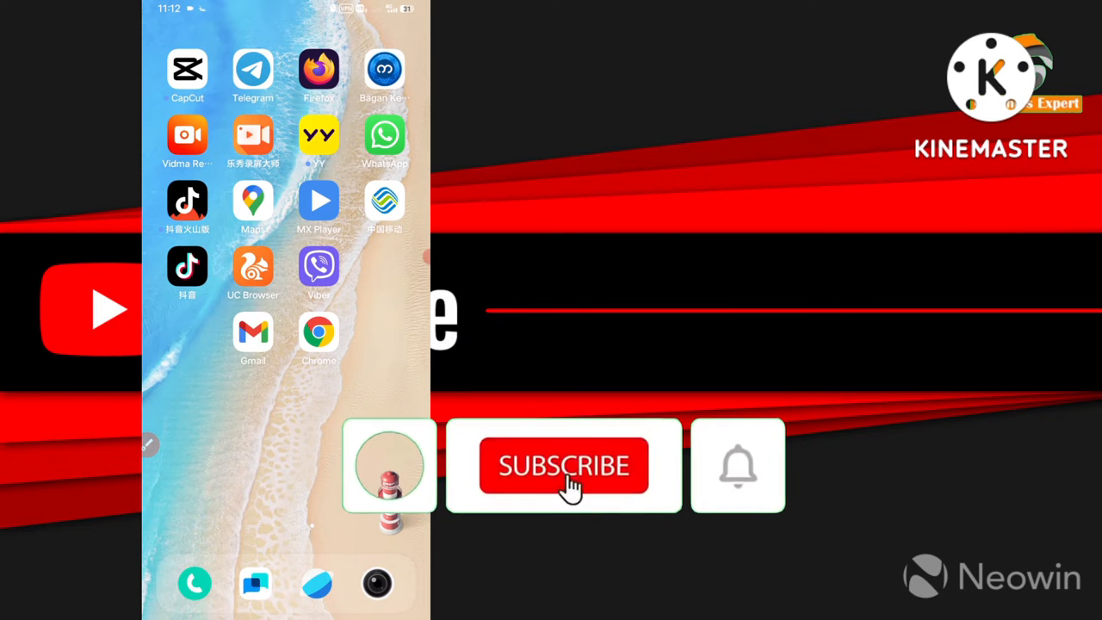
{"action": "left_click", "coordinate": [565, 465]}
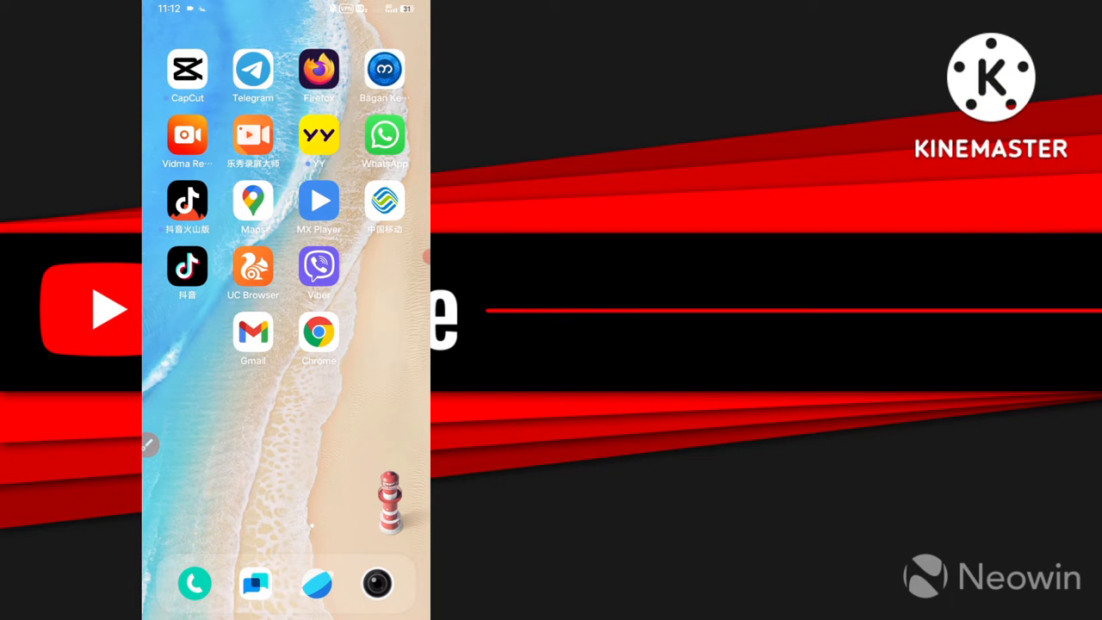
{"action": "left_click", "coordinate": [253, 330]}
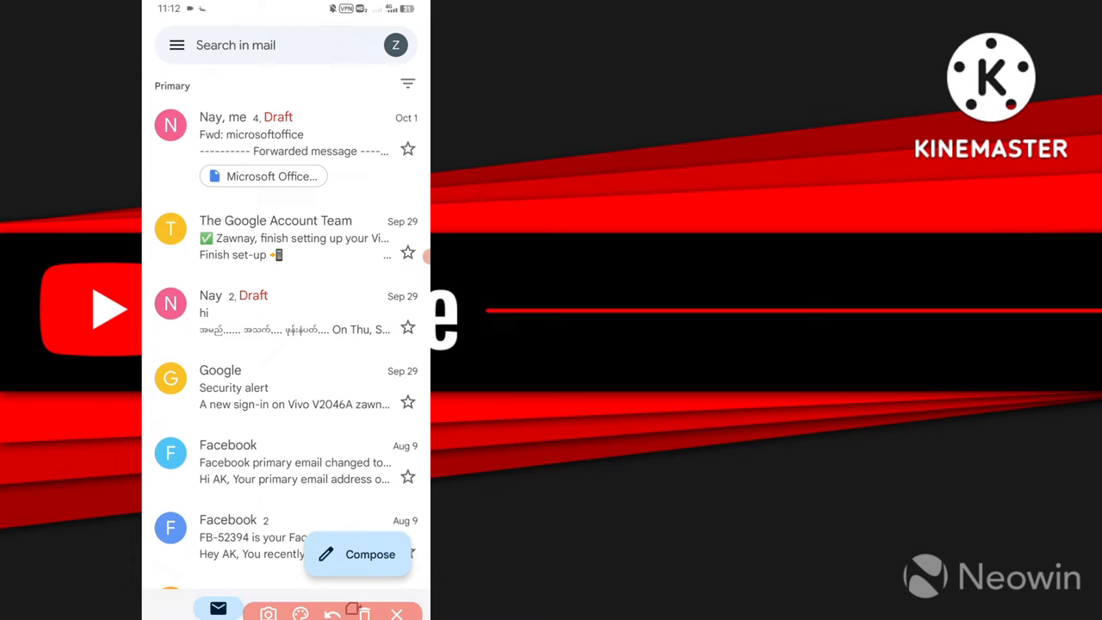
- Reach Gmail's Settings page listing the two signed-in accounts
{"action": "left_click", "coordinate": [176, 45]}
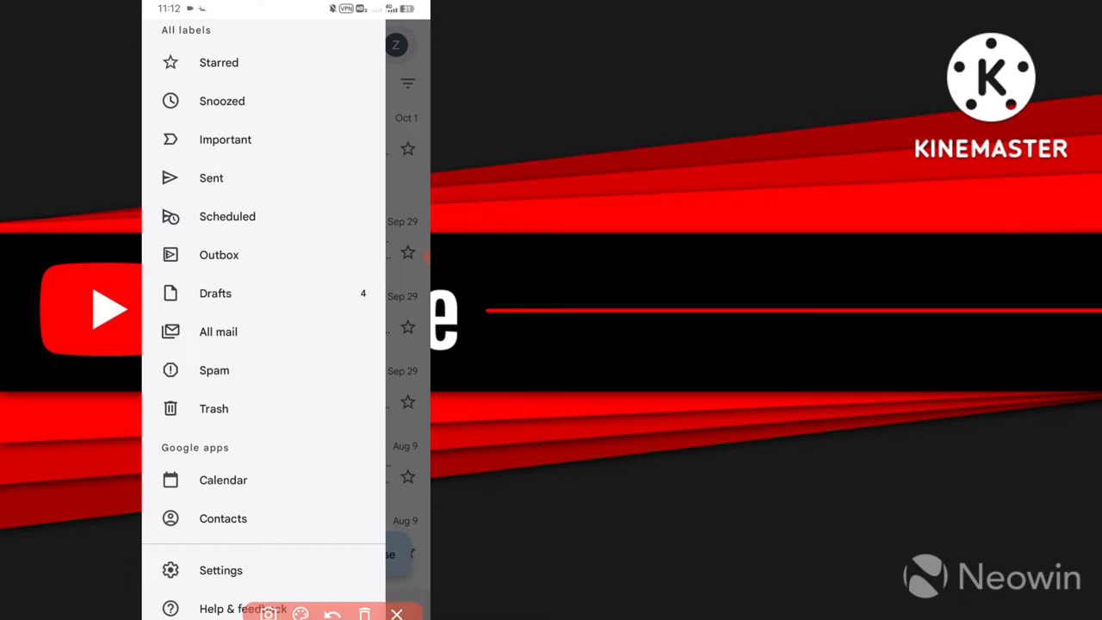
{"action": "left_click", "coordinate": [220, 570]}
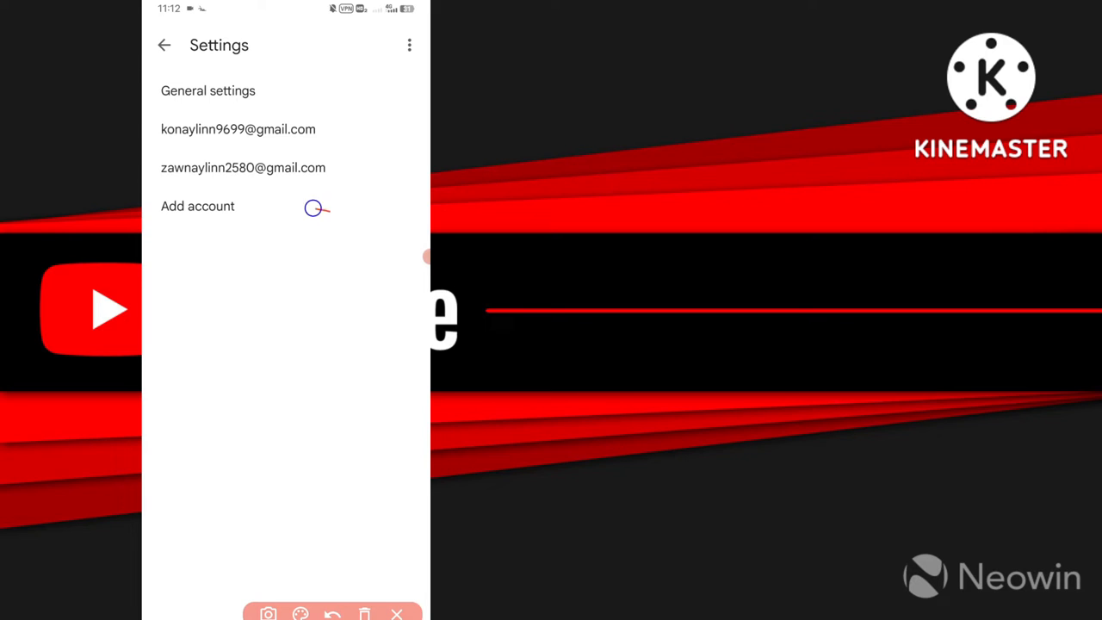
{"action": "left_click_drag", "start_coordinate": [310, 207], "coordinate": [258, 173]}
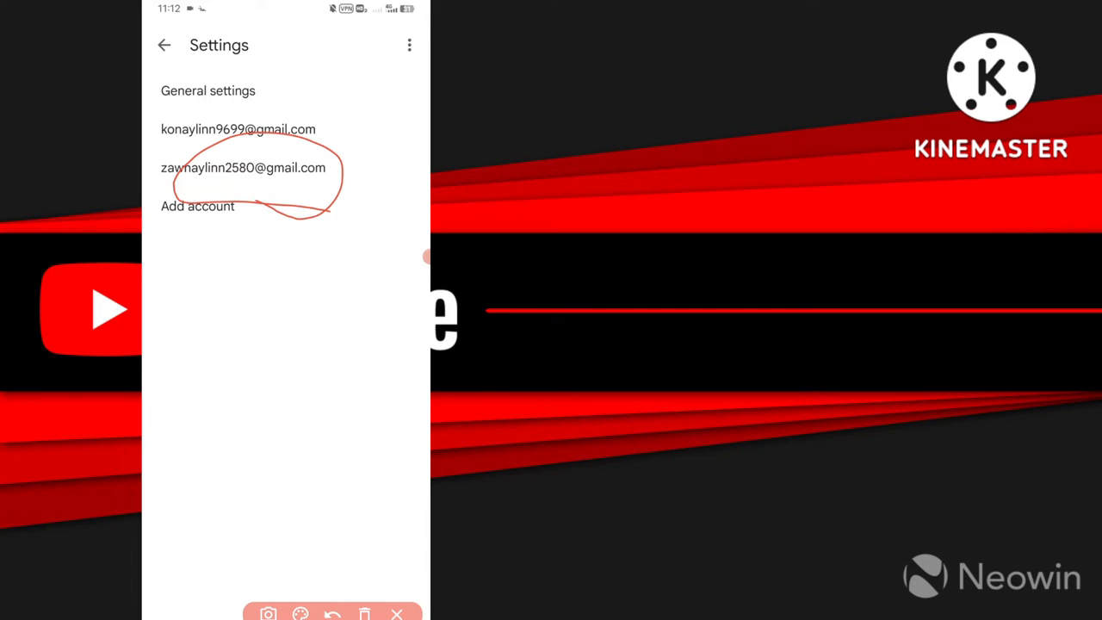
{"action": "left_click", "coordinate": [363, 613]}
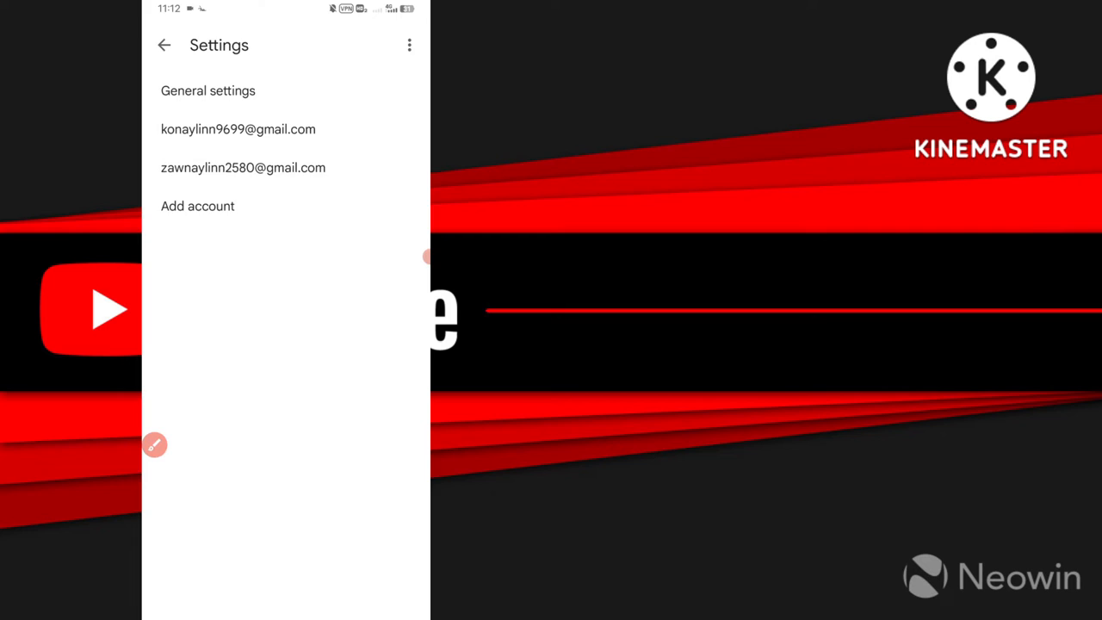
- Go into the second account's settings and its Manage your Google Account page
{"action": "left_click", "coordinate": [243, 167]}
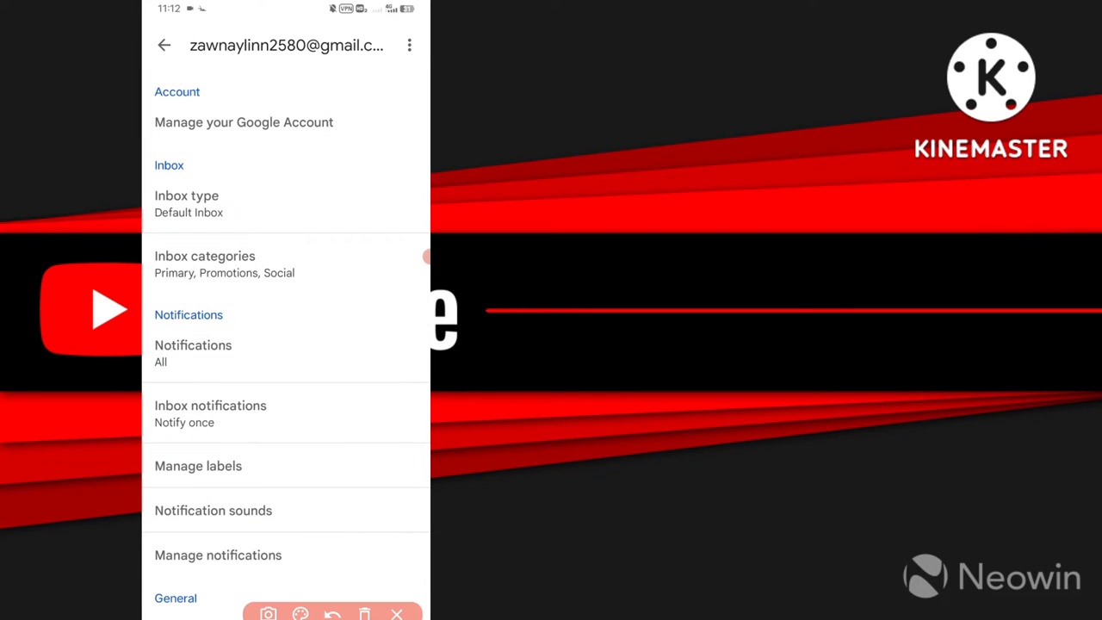
{"action": "left_click_drag", "start_coordinate": [193, 145], "coordinate": [353, 149]}
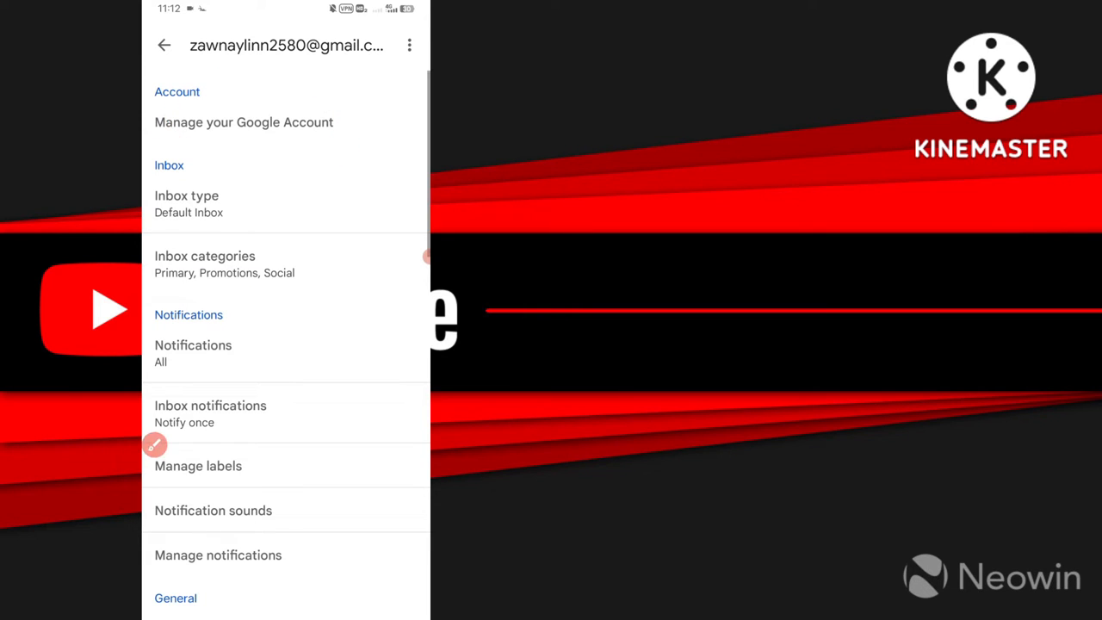
{"action": "left_click", "coordinate": [245, 120]}
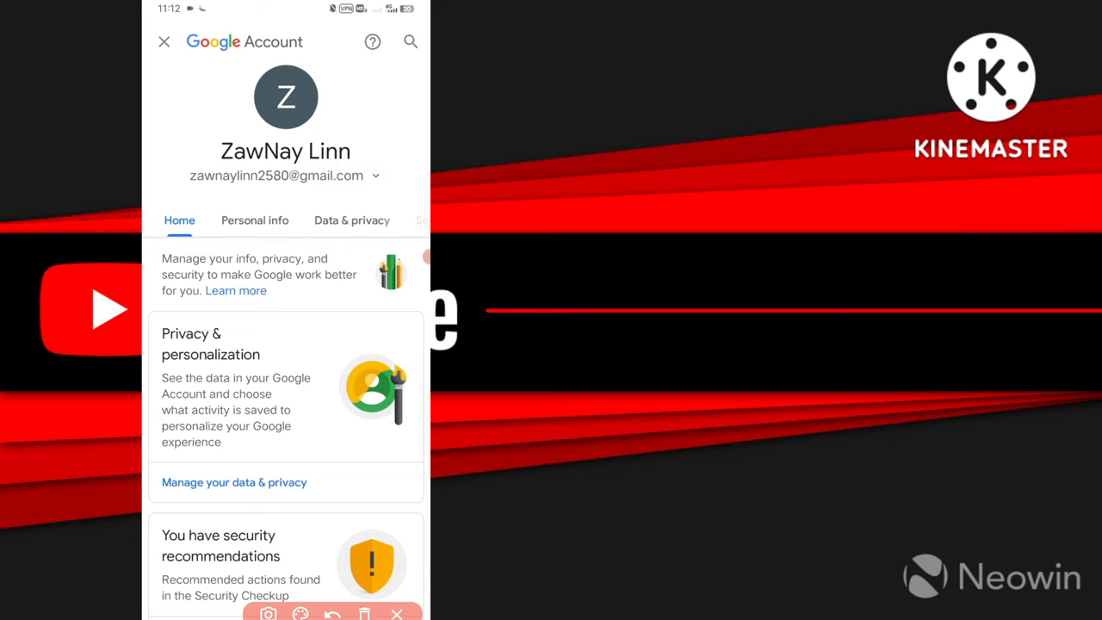
- Show Personal info and the Name details page reading ZawNay Linn
{"action": "left_click", "coordinate": [255, 220]}
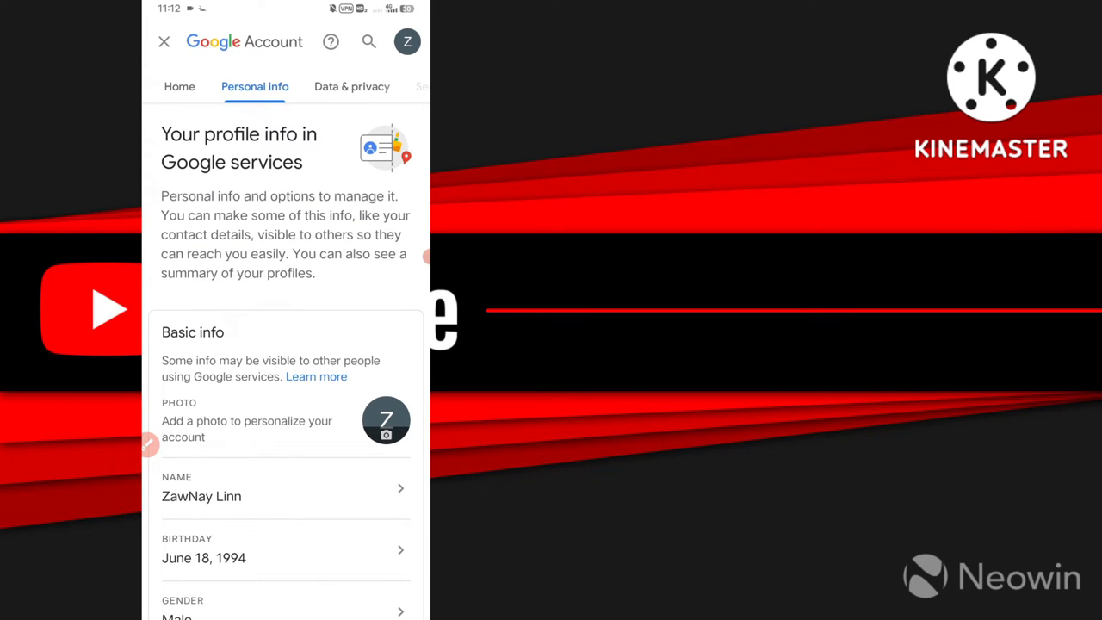
{"action": "scroll", "scroll_direction": "down", "scroll_amount": 3}
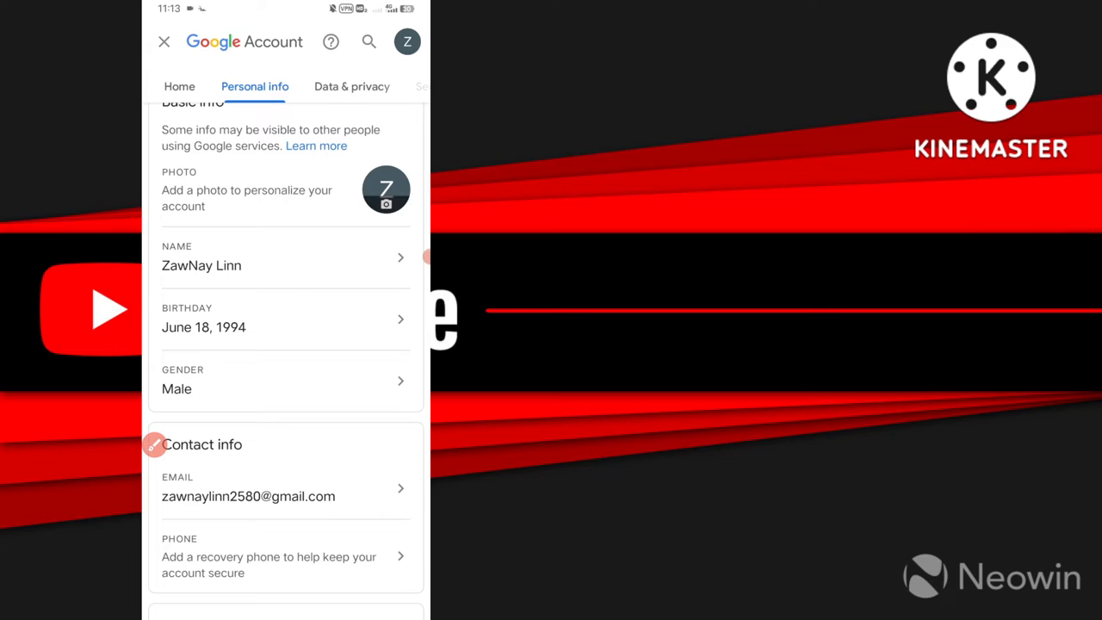
{"action": "left_click", "coordinate": [284, 258]}
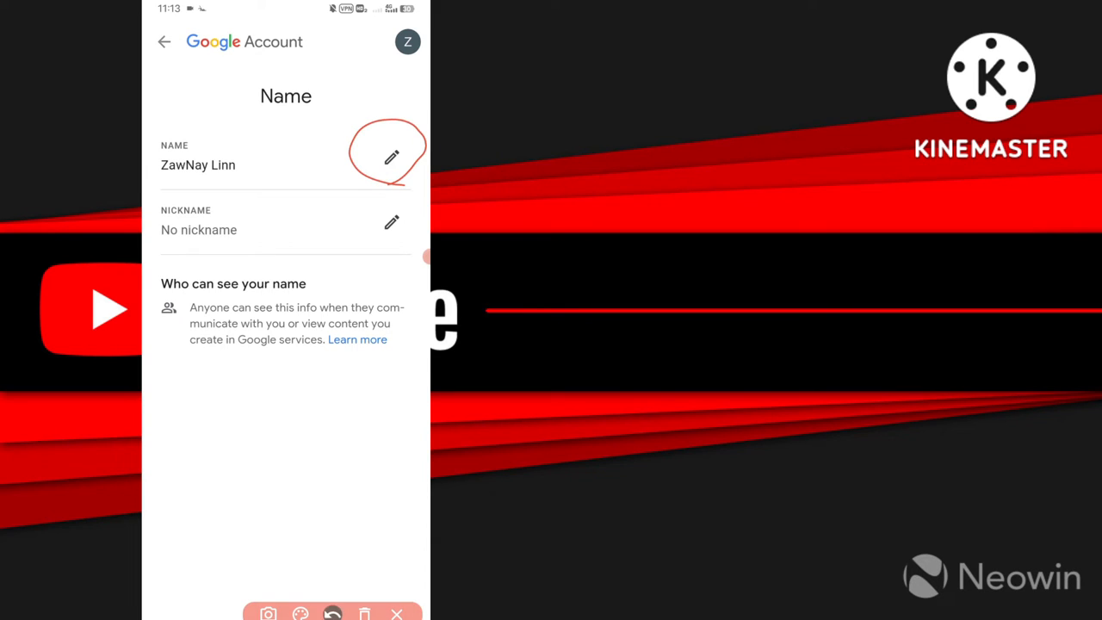
{"action": "left_click", "coordinate": [333, 613]}
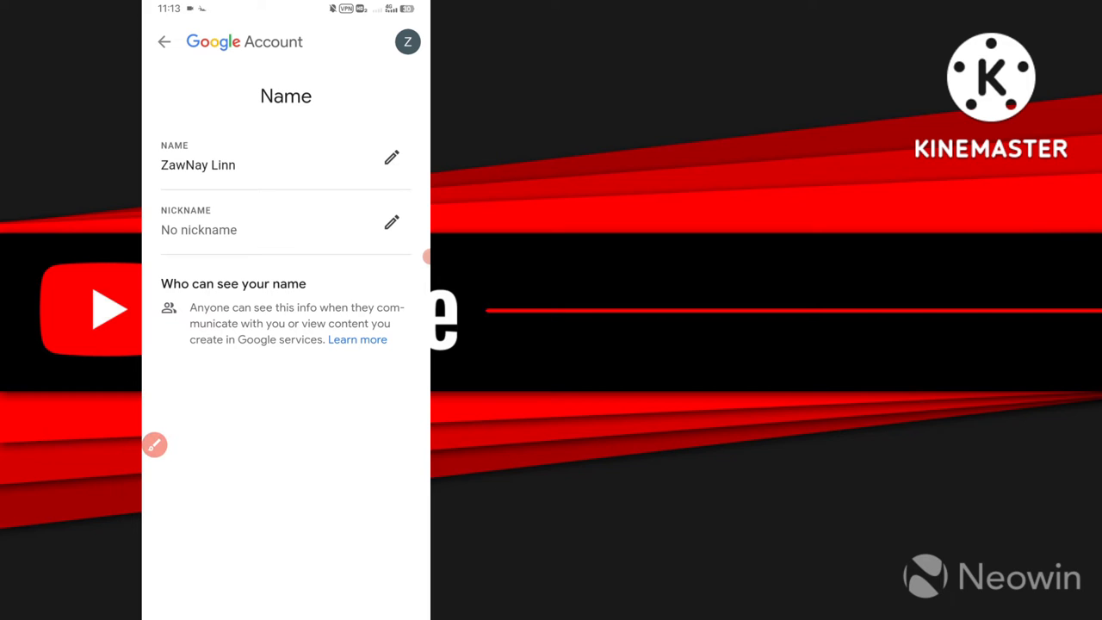
{"action": "left_click", "coordinate": [392, 159]}
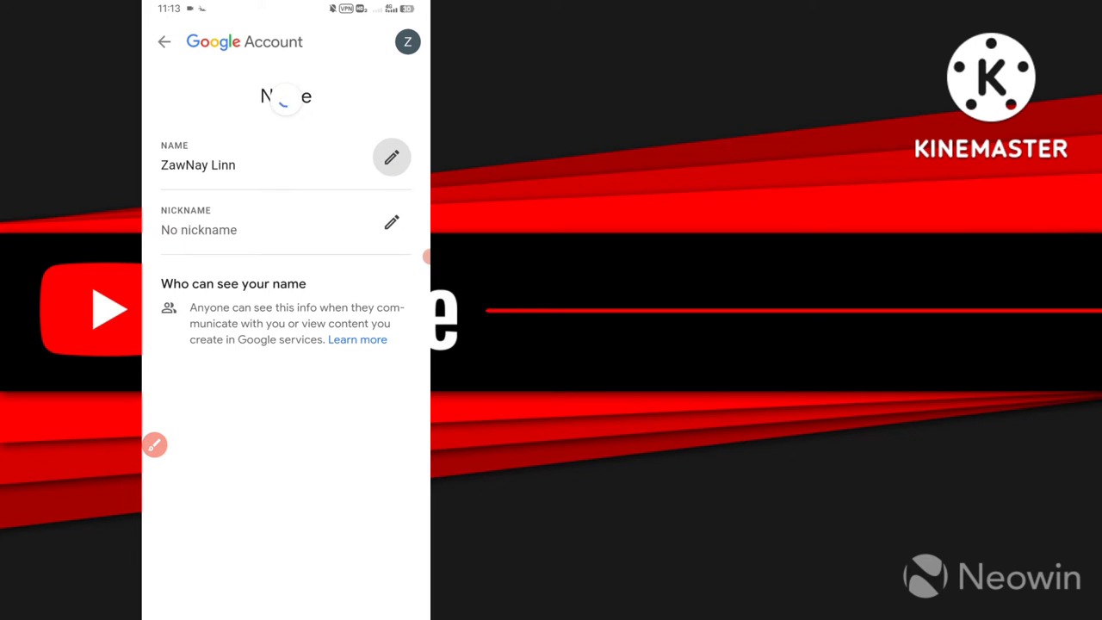
{"action": "left_click", "coordinate": [391, 159]}
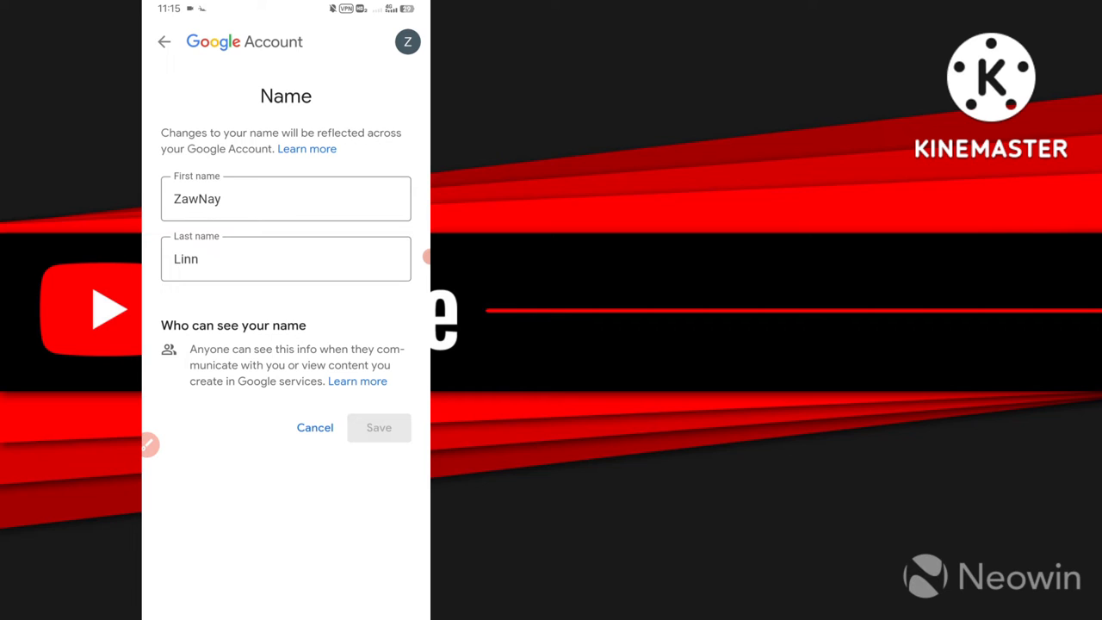
{"action": "left_click", "coordinate": [286, 198]}
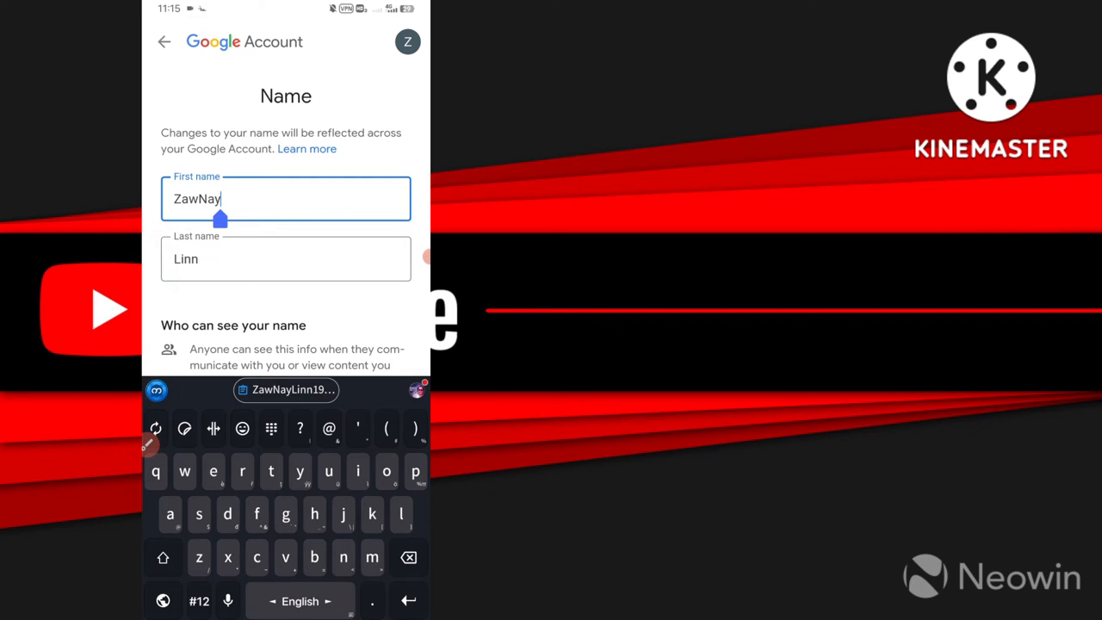
{"action": "key", "text": "Backspace"}
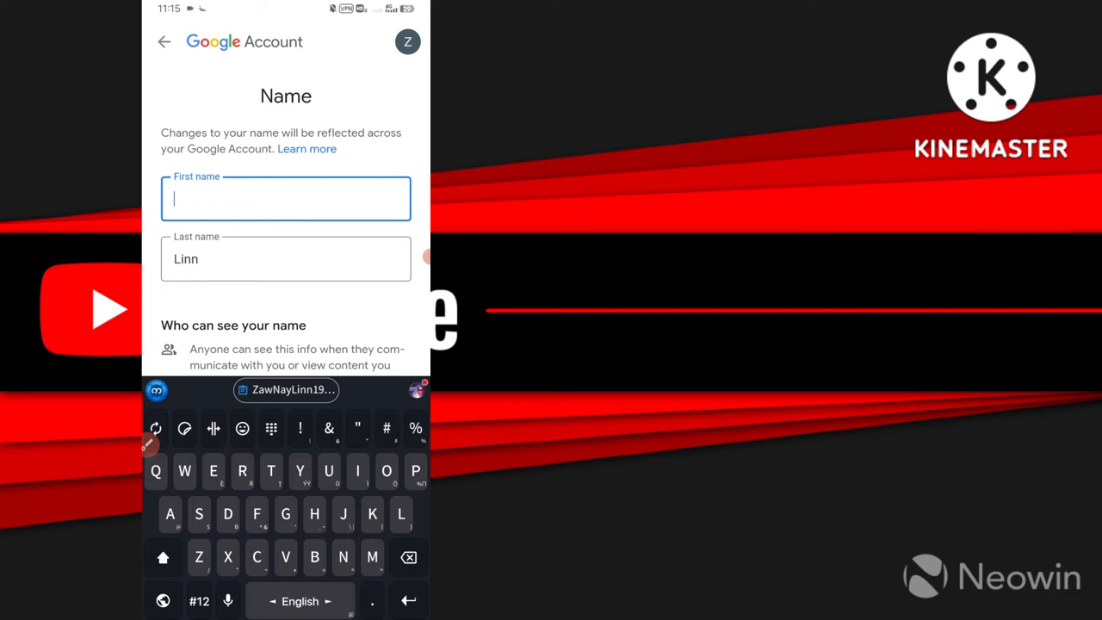
{"action": "type", "text": "Nay"}
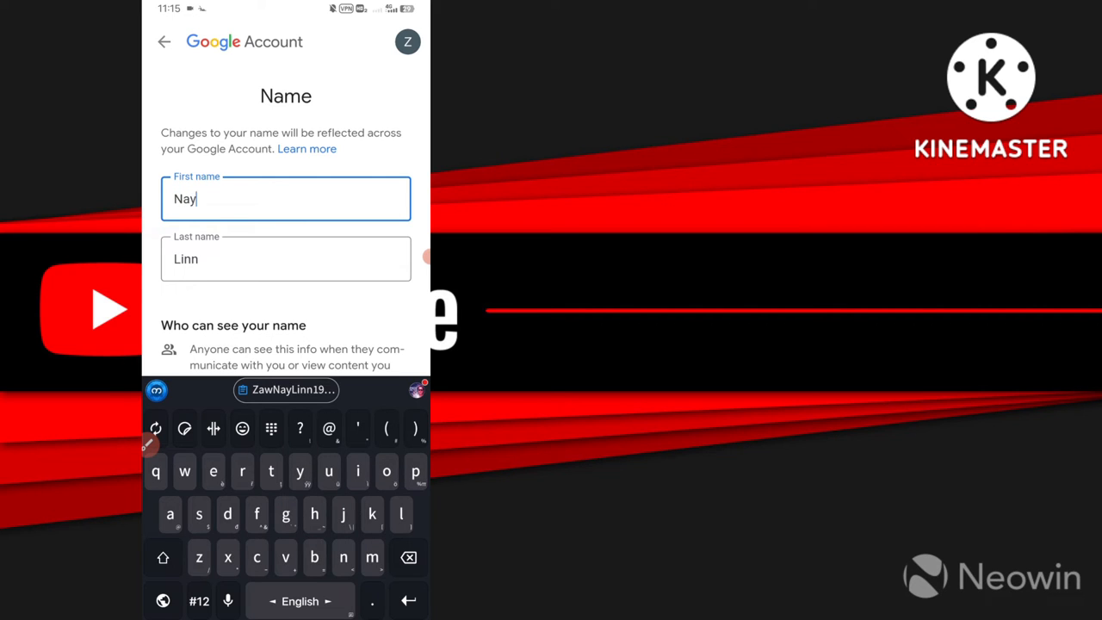
{"action": "left_click", "coordinate": [286, 258]}
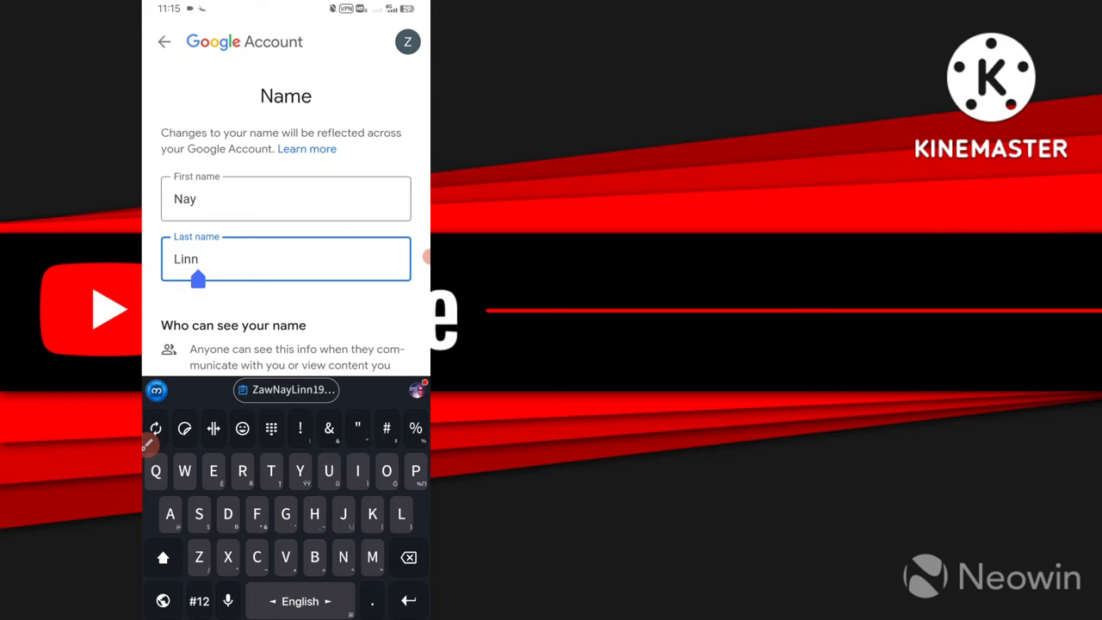
{"action": "key", "text": "backspace"}
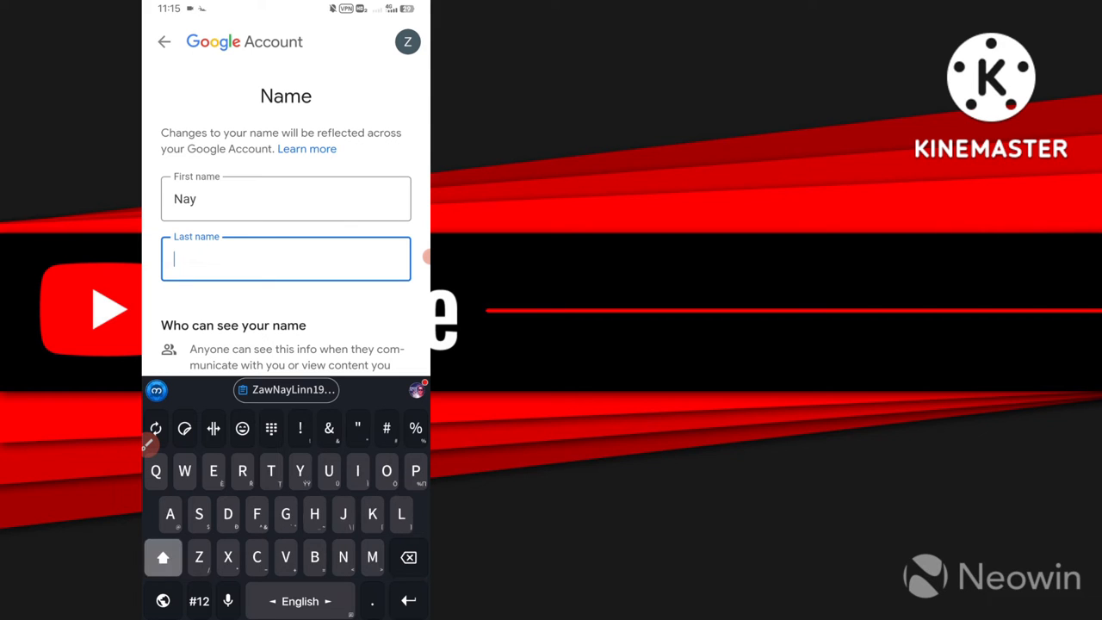
{"action": "type", "text": "Linn"}
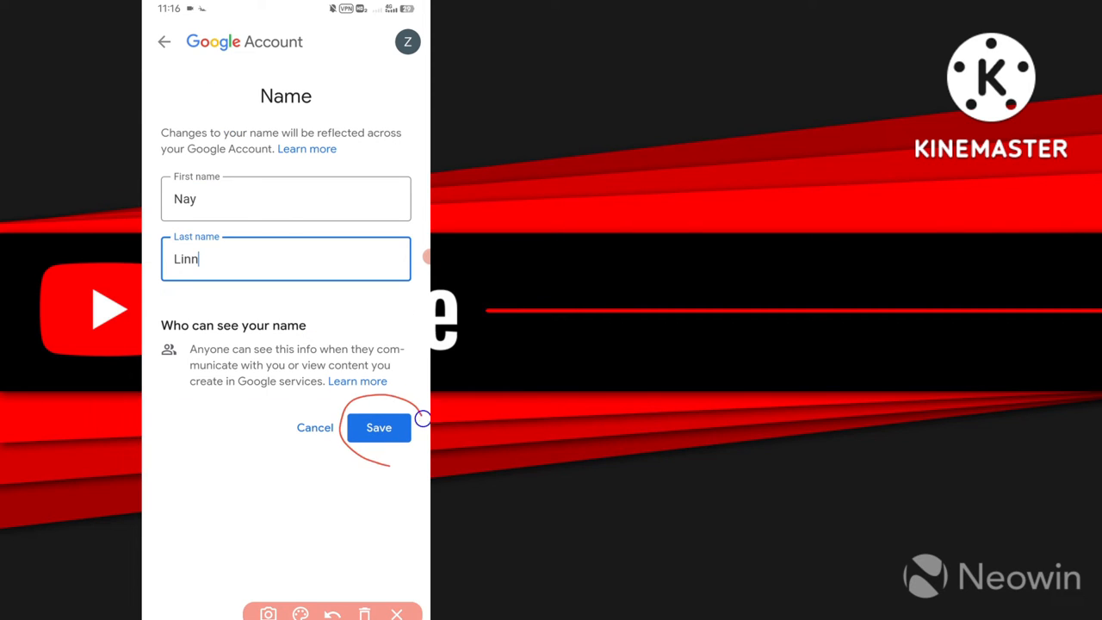
{"action": "left_click", "coordinate": [378, 427]}
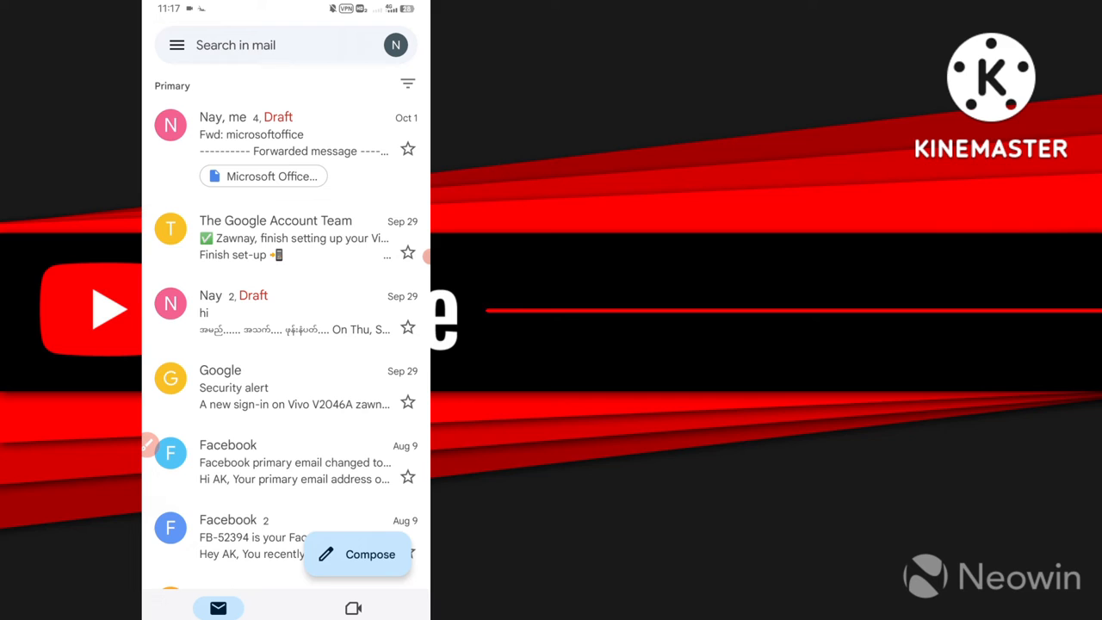
{"action": "scroll", "scroll_direction": "down", "scroll_amount": 3}
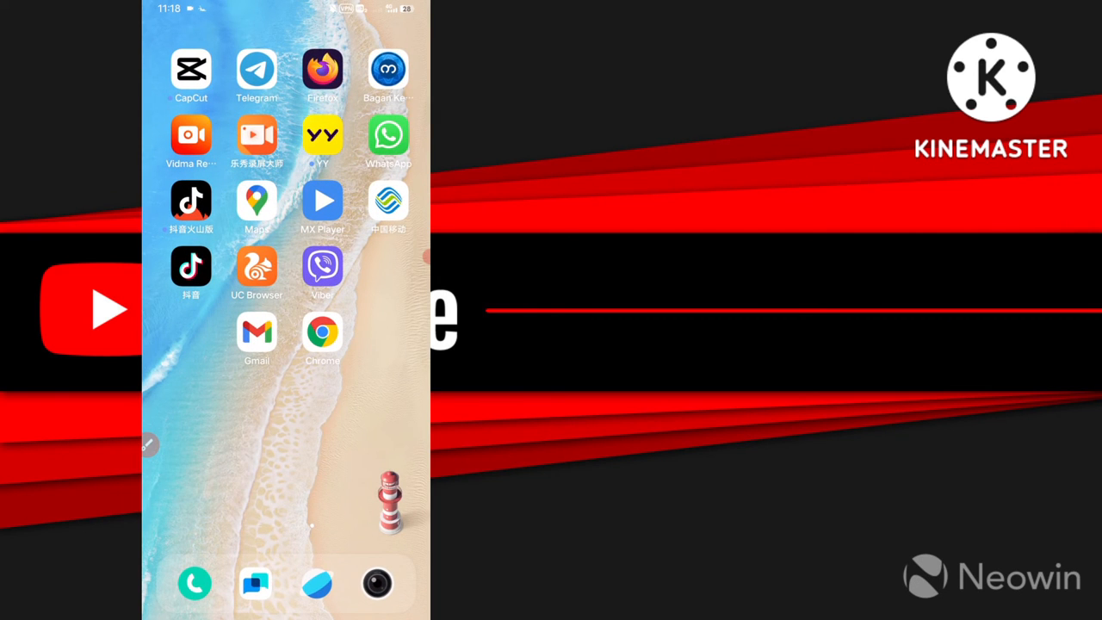
{"action": "scroll", "scroll_direction": "left", "scroll_amount": 3}
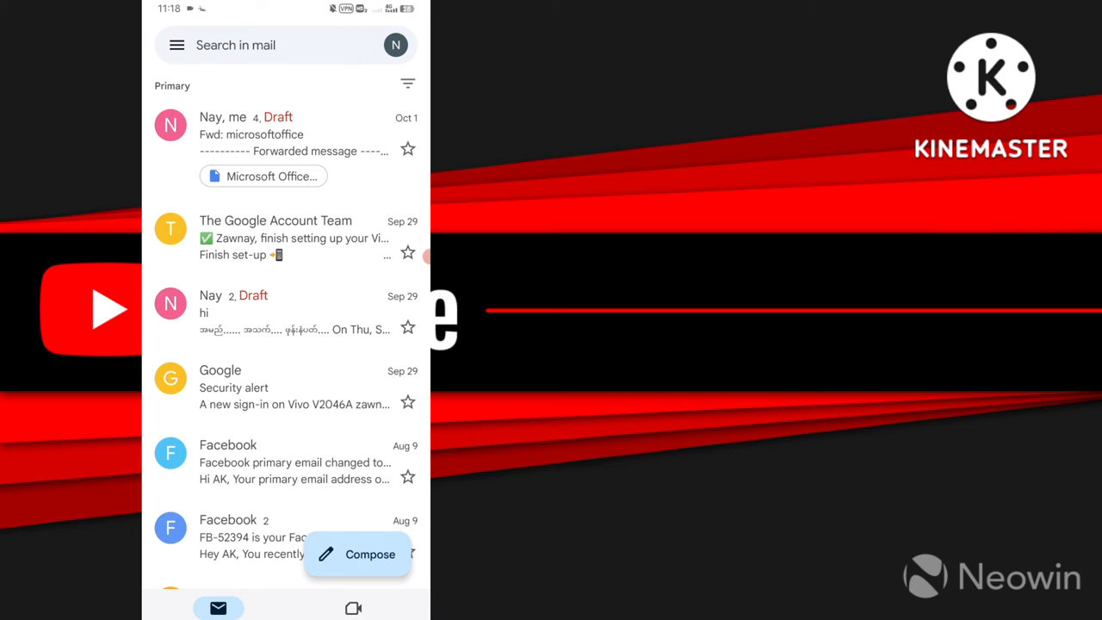
{"action": "left_click", "coordinate": [396, 45]}
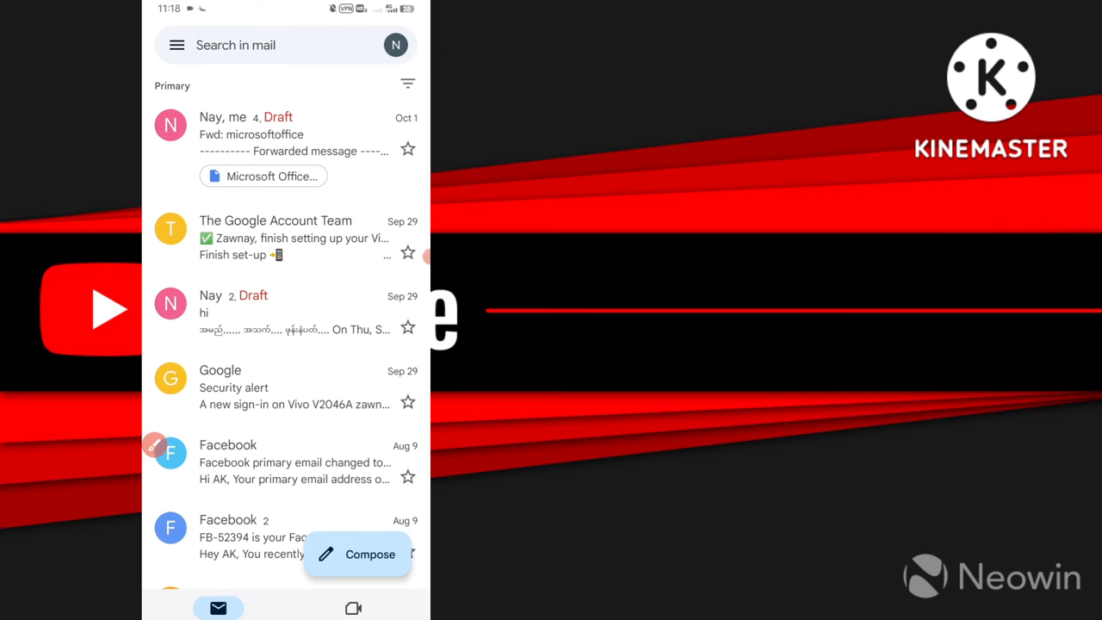
{"action": "left_click", "coordinate": [396, 45]}
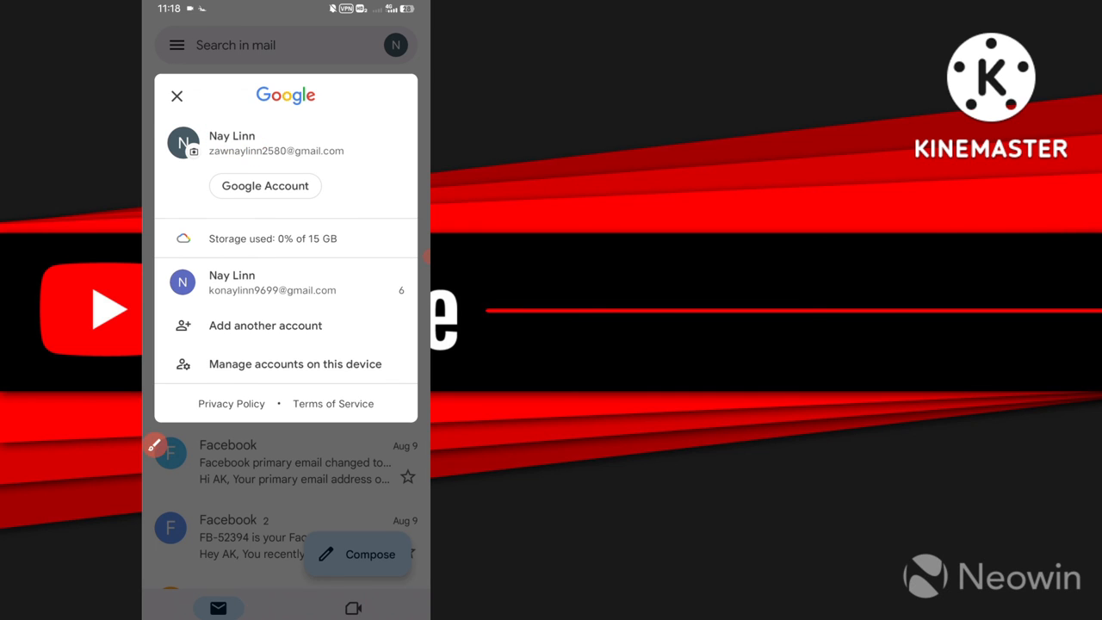
{"action": "left_click", "coordinate": [175, 96]}
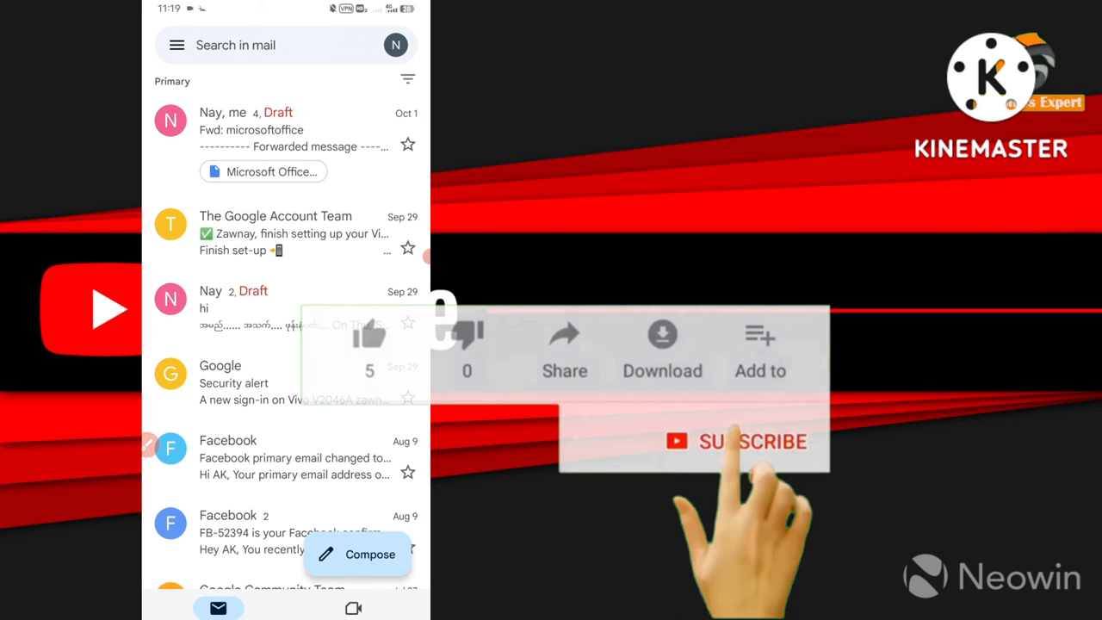
{"action": "left_click", "coordinate": [736, 441]}
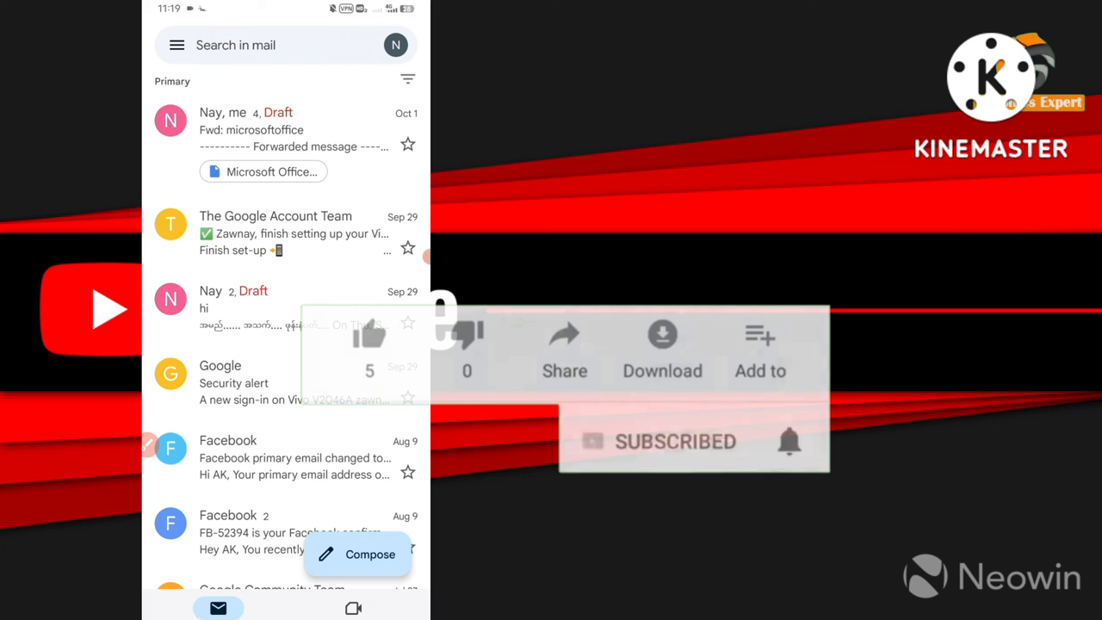